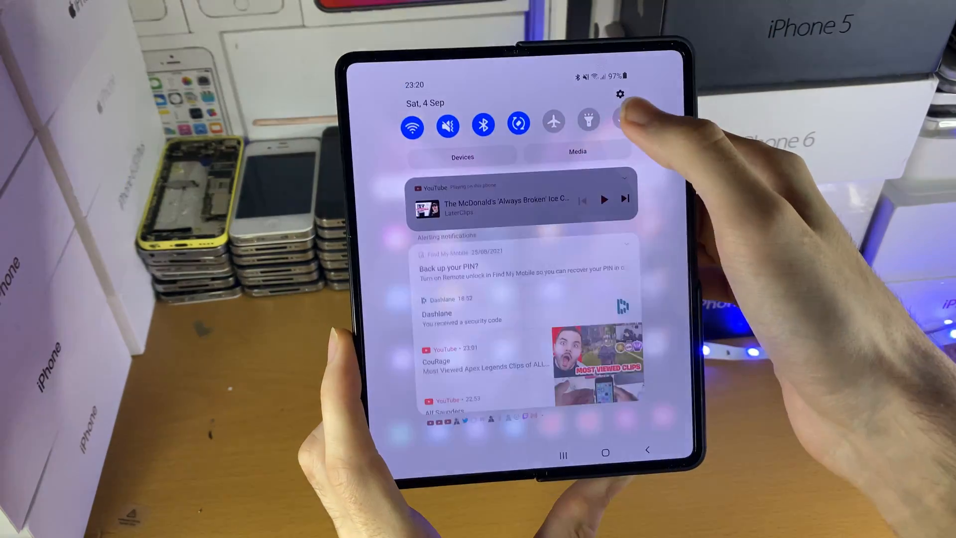
# - Go from the quick panel gear into Display's Font size and style page
pyautogui.click(619, 93)
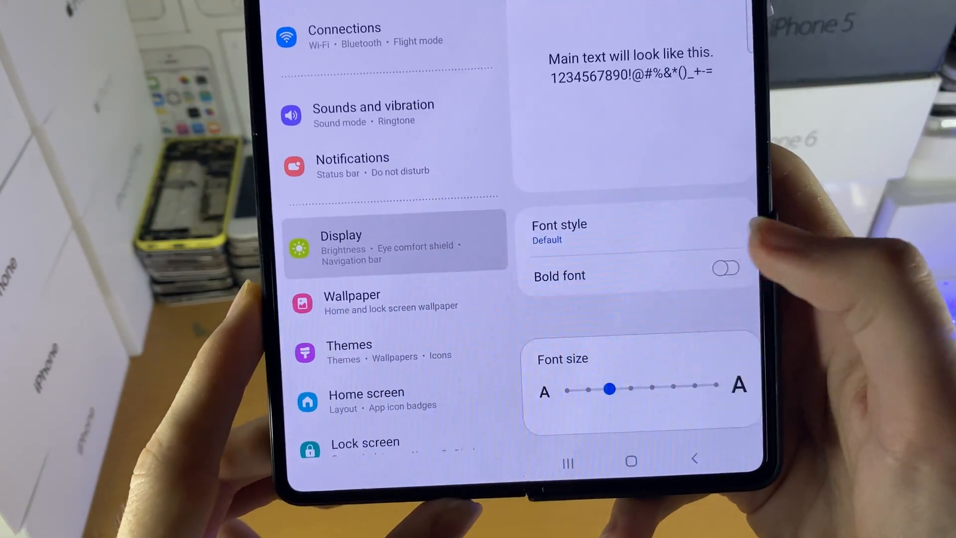
# - Set the system Font style to Gothic Bold, leaving Bold font off
pyautogui.click(558, 224)
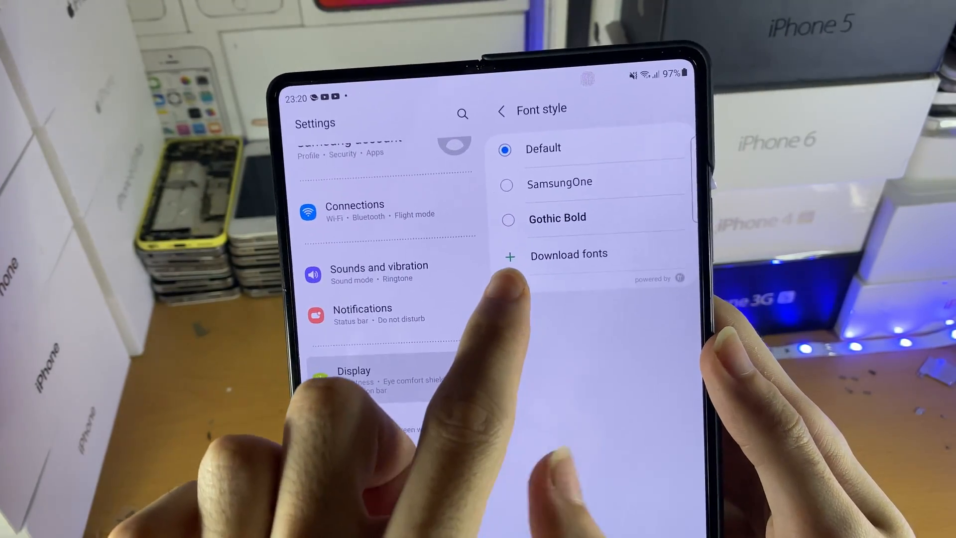
pyautogui.click(569, 254)
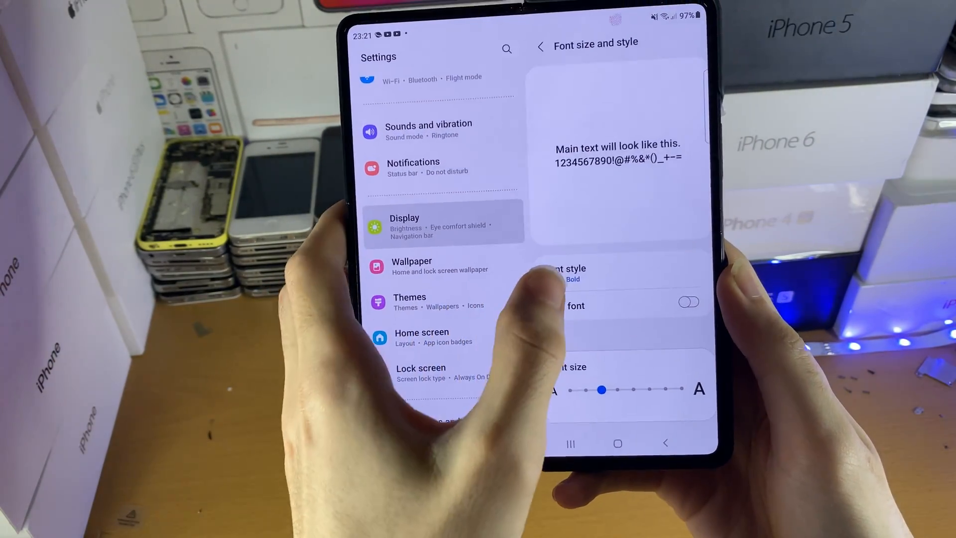
# - Reopen the Font style list to confirm Gothic Bold is the selected font
pyautogui.click(565, 273)
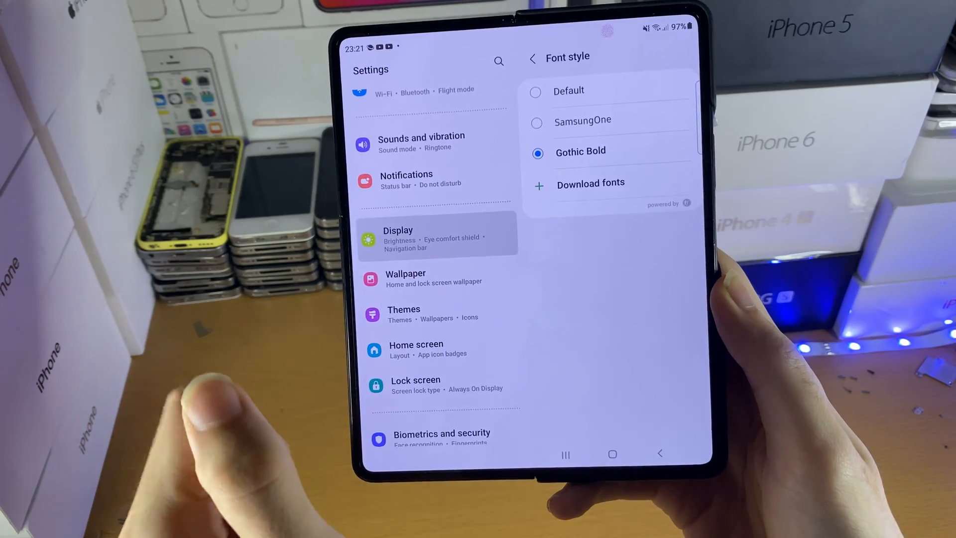